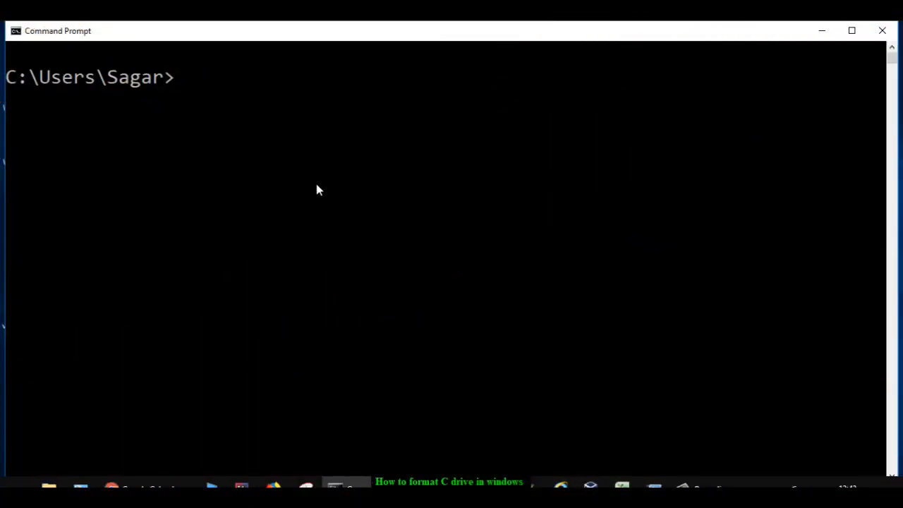
text(diskp)
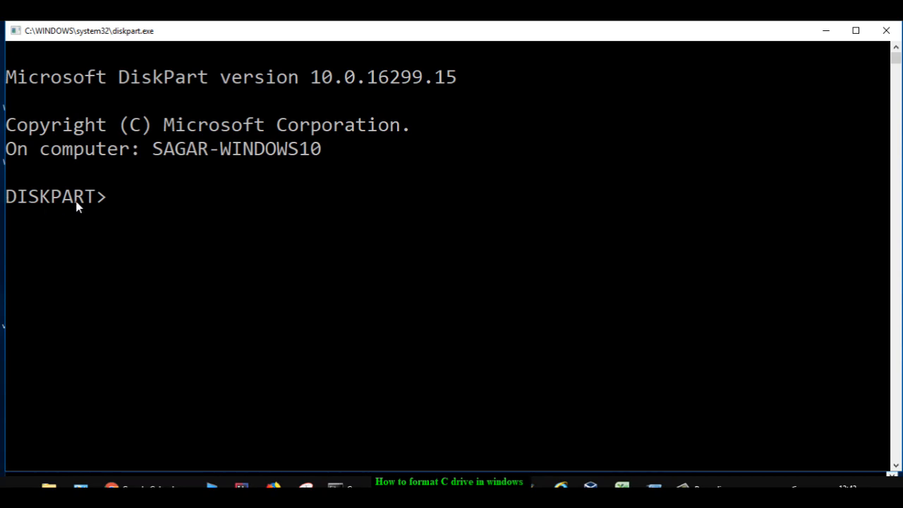
text(list)
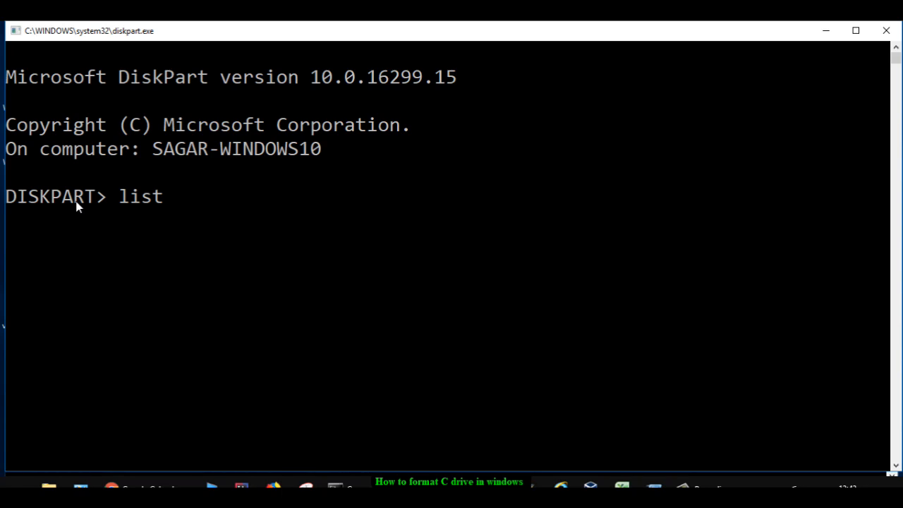
text(disk)
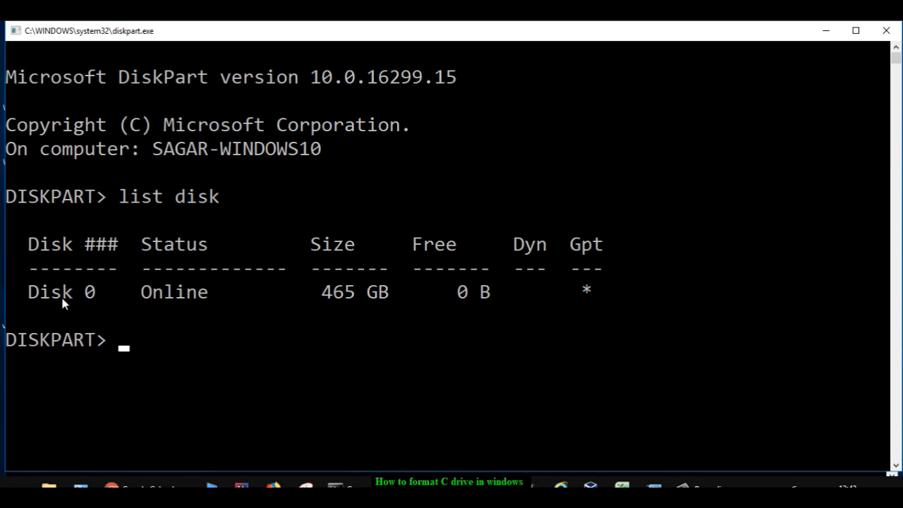
text(sele)
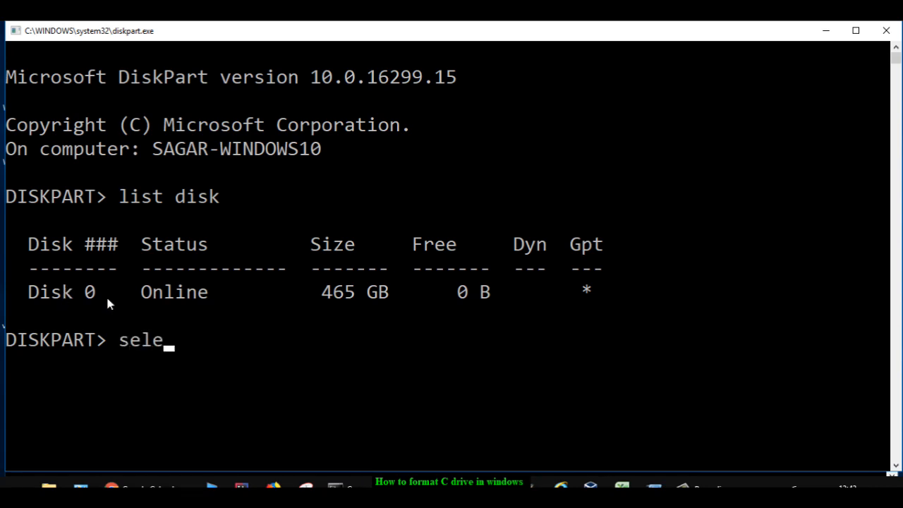
text(ct disk)
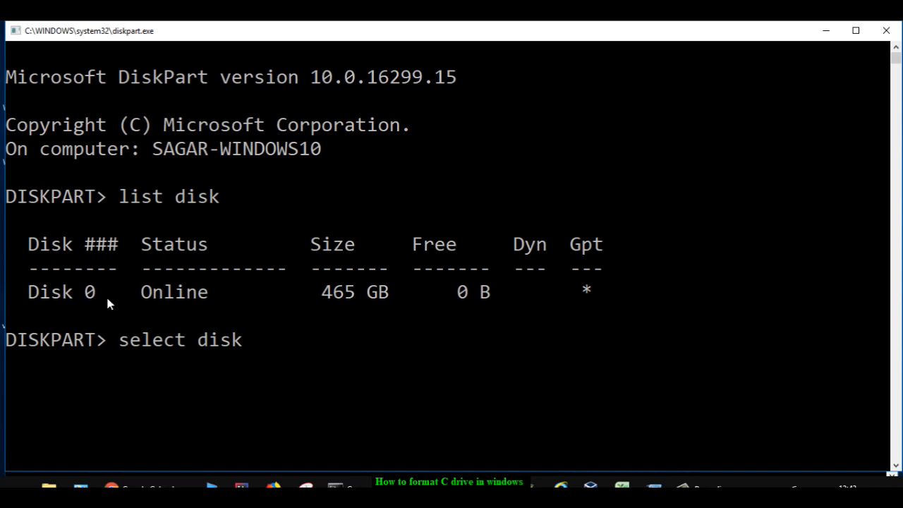
text(0)
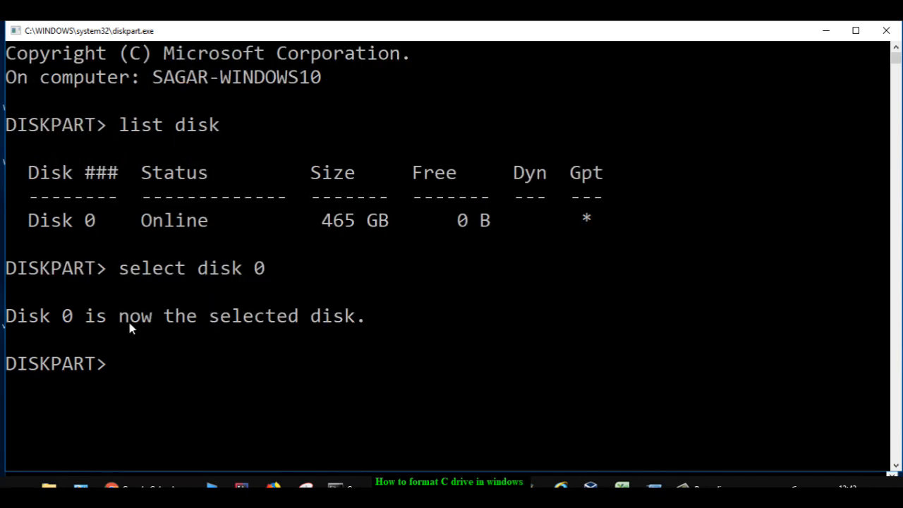
mouse_move(167, 350)
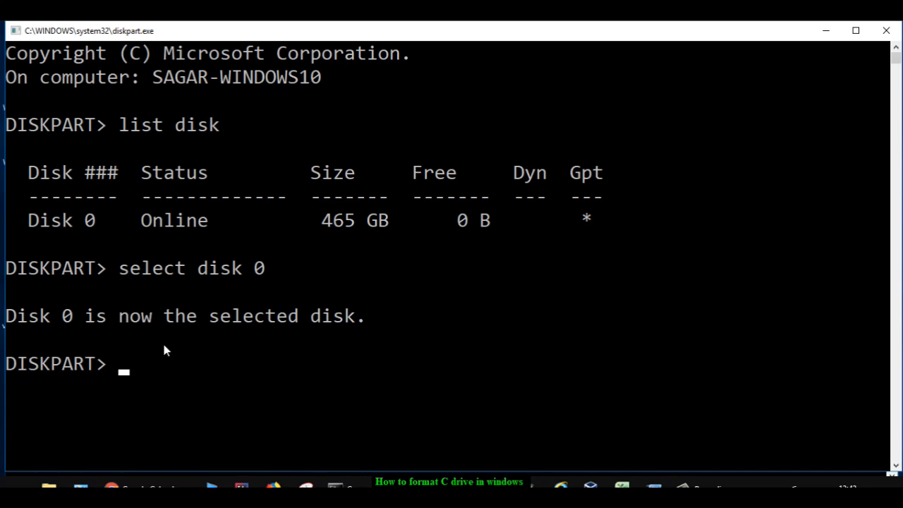
text(l)
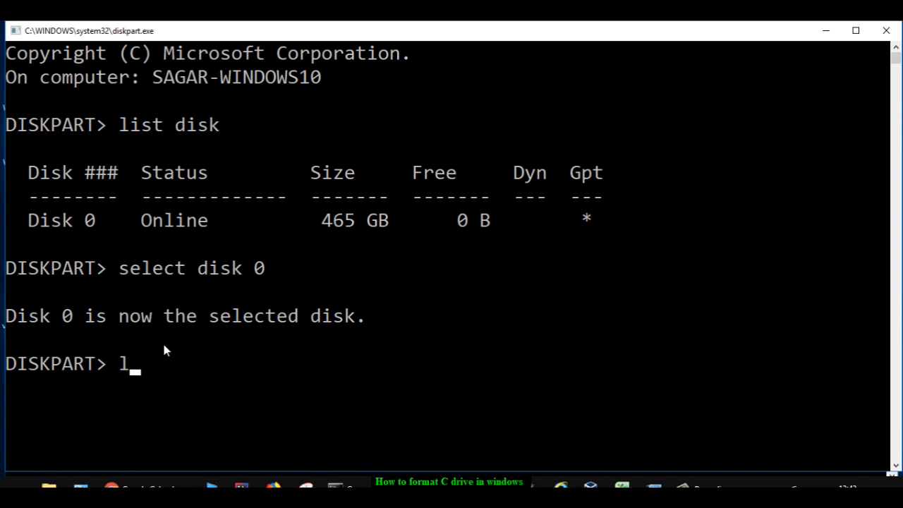
text(ist volume)
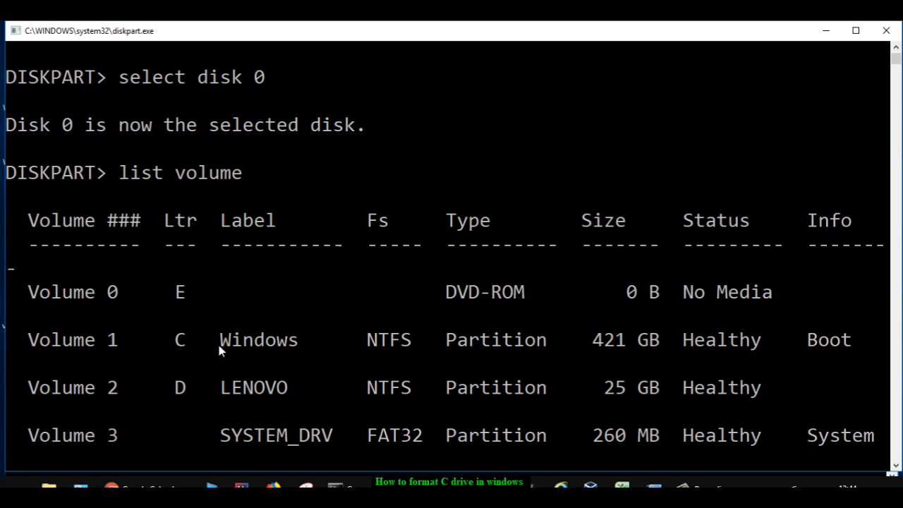
mouse_move(646, 352)
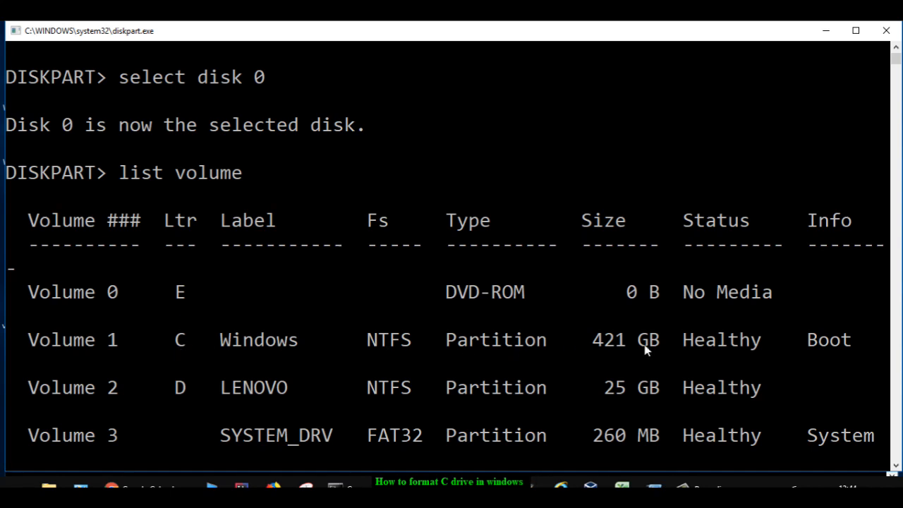
mouse_move(866, 345)
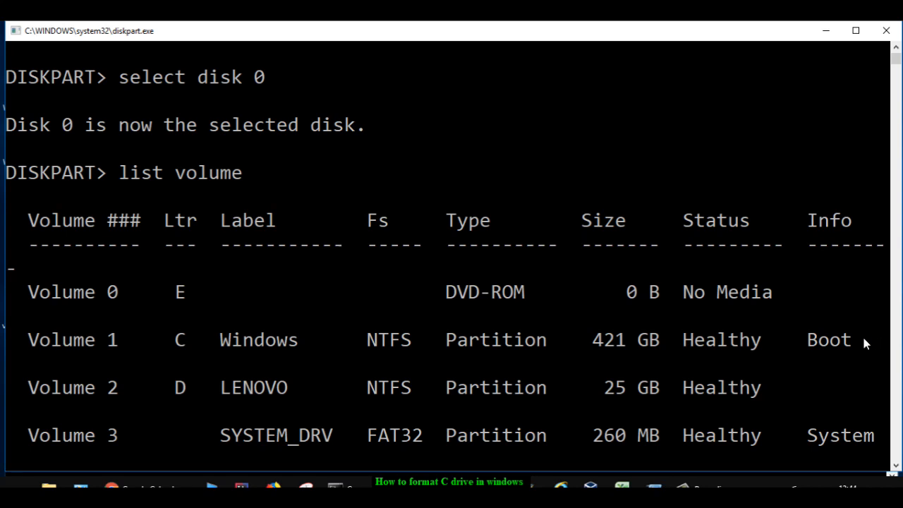
mouse_move(849, 340)
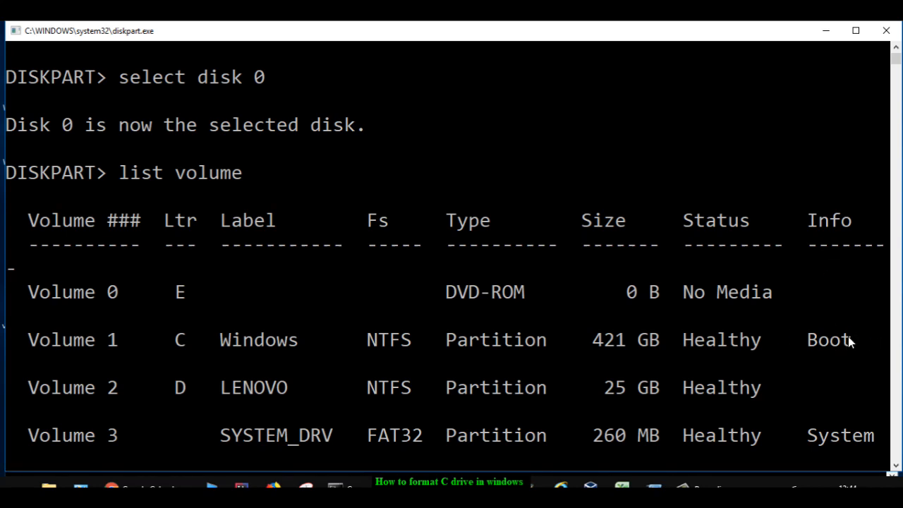
mouse_move(168, 350)
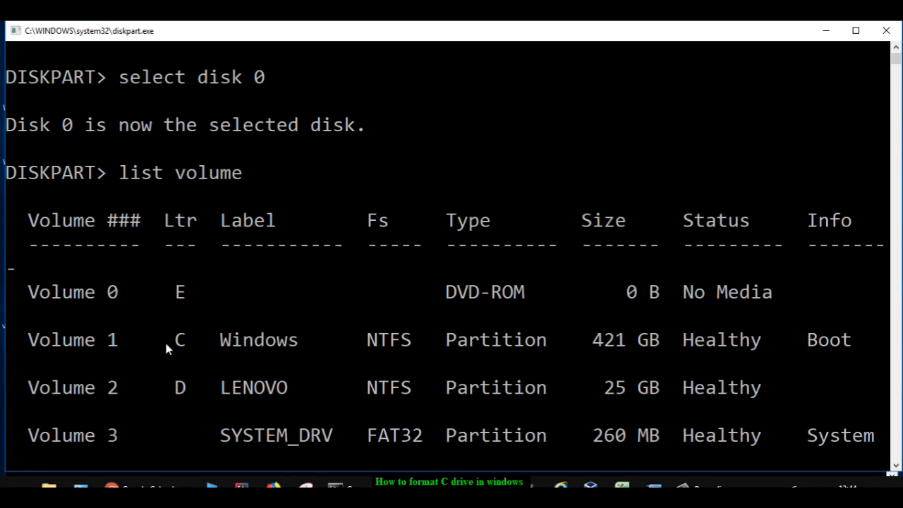
mouse_move(237, 361)
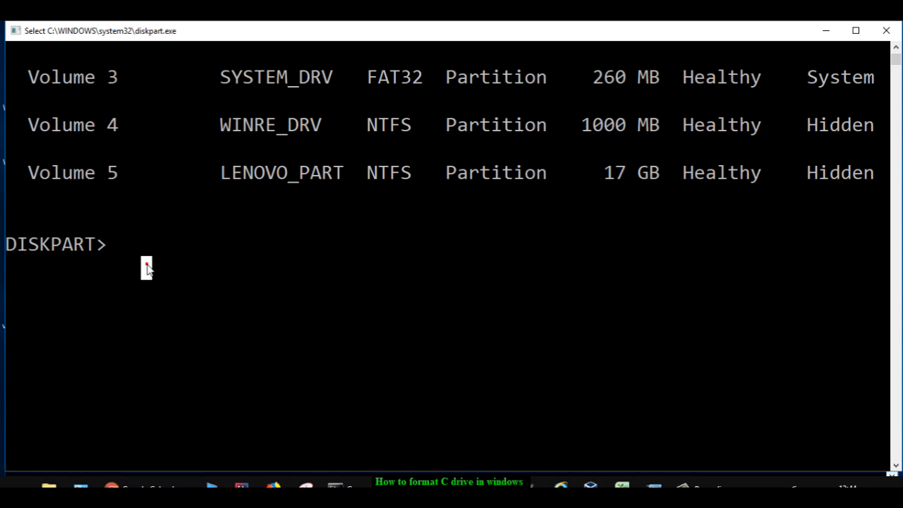
text(select)
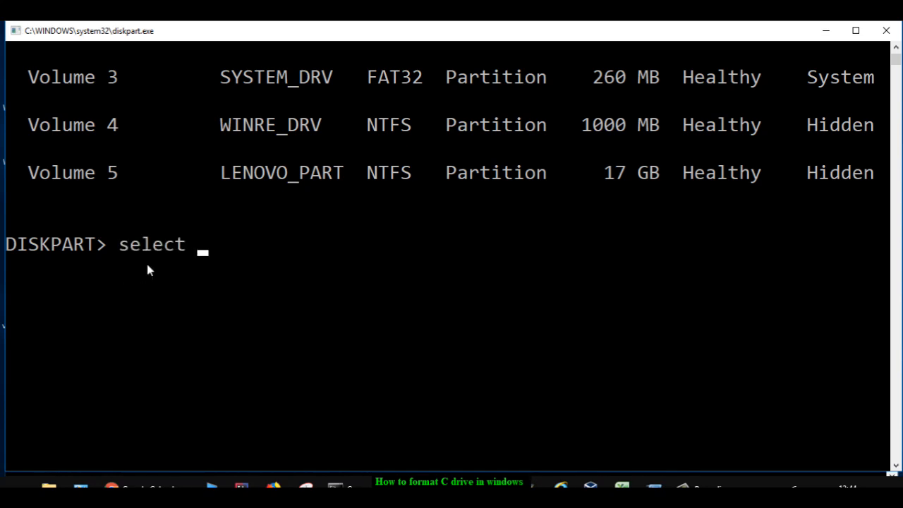
text(volume 1)
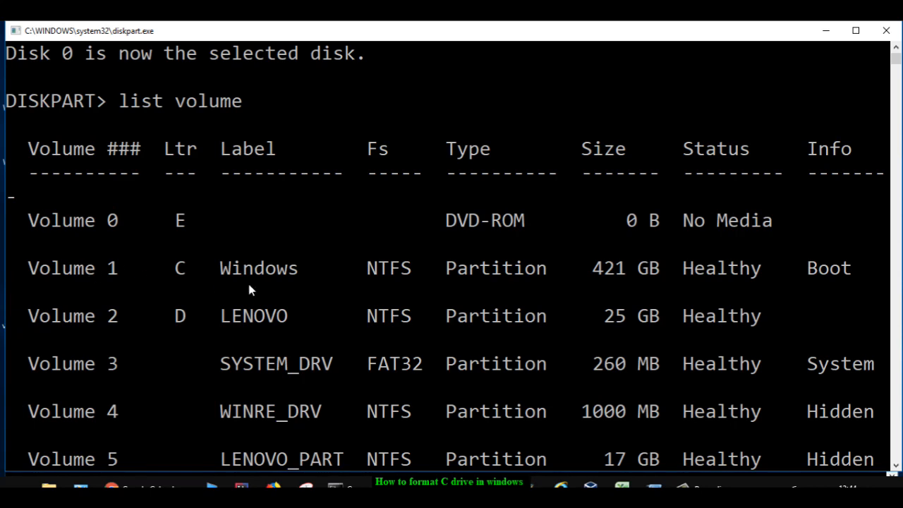
text(select volume 1)
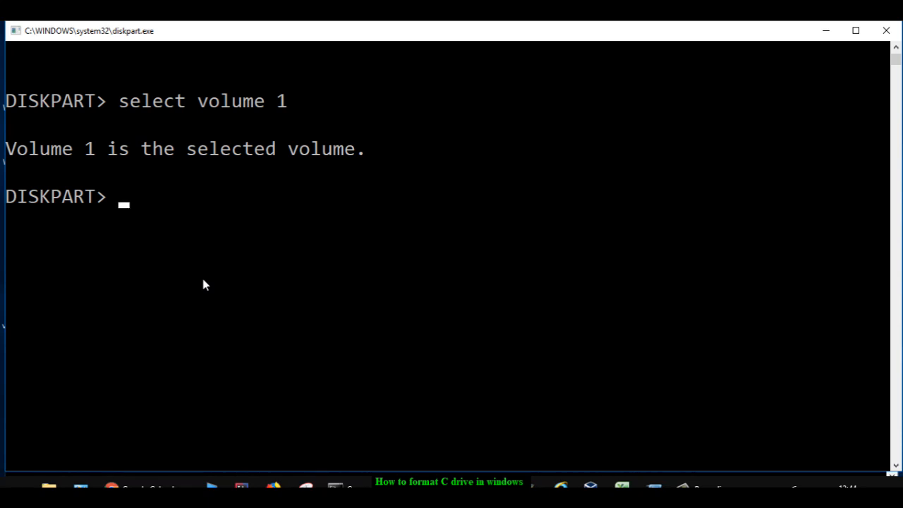
text(help)
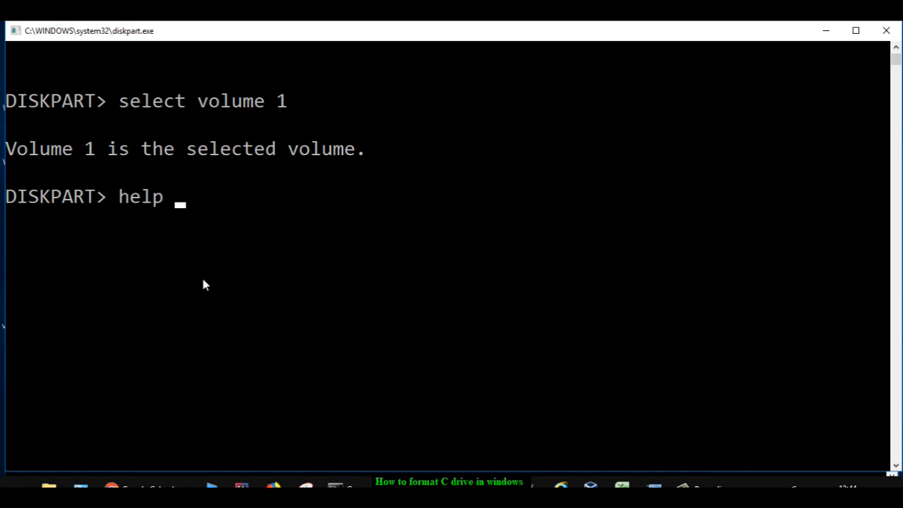
text(format)
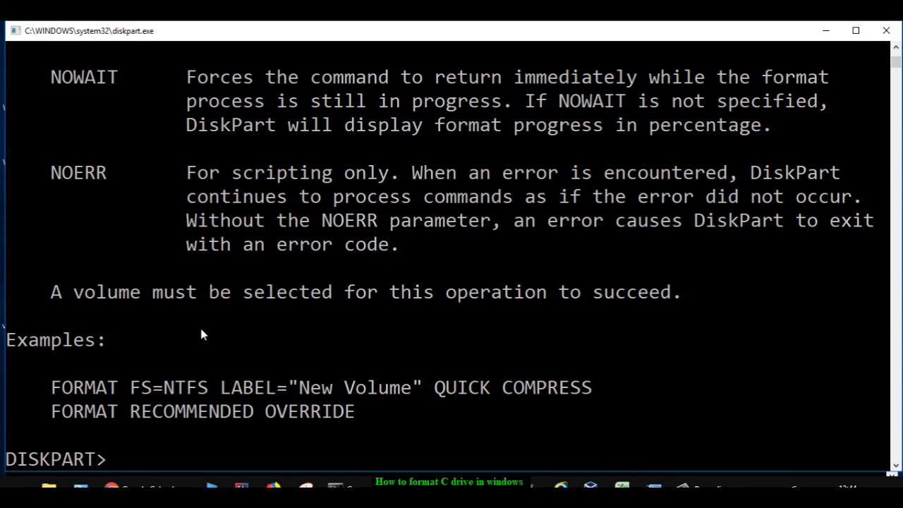
scroll(down, 3)
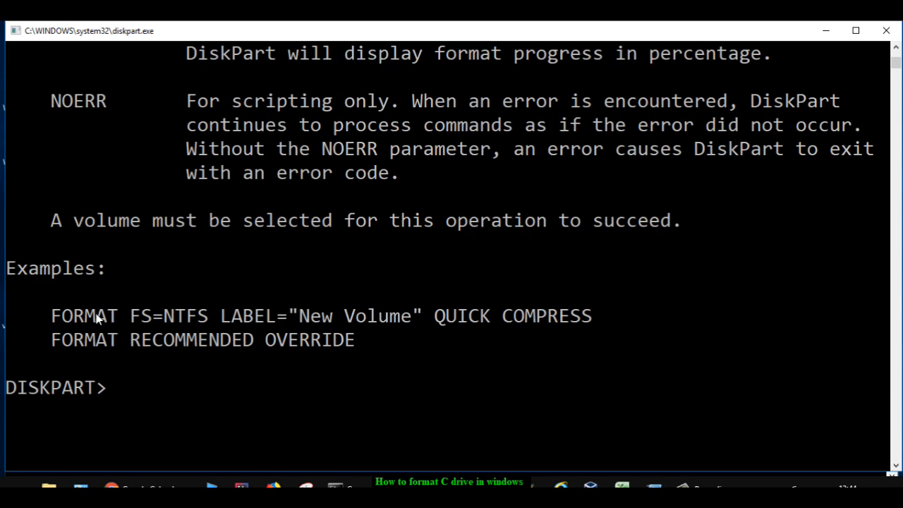
scroll(down, 3)
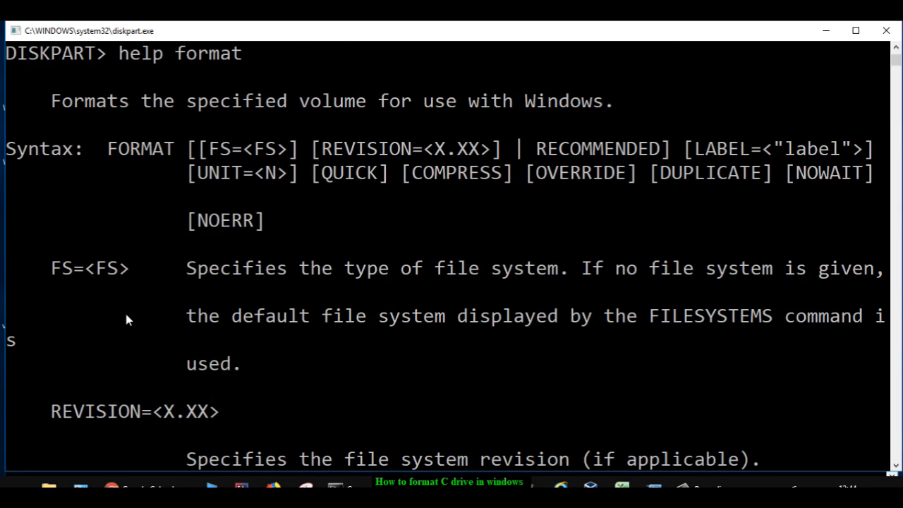
mouse_move(168, 161)
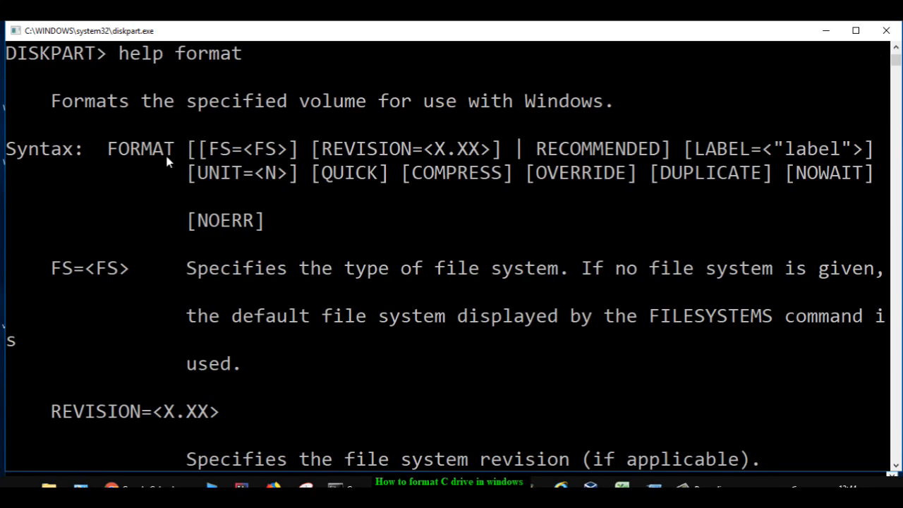
mouse_move(239, 170)
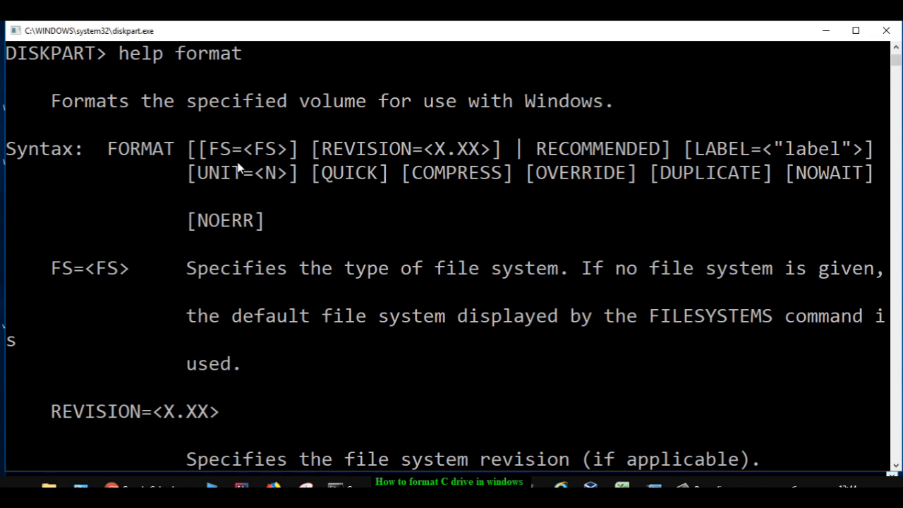
mouse_move(231, 161)
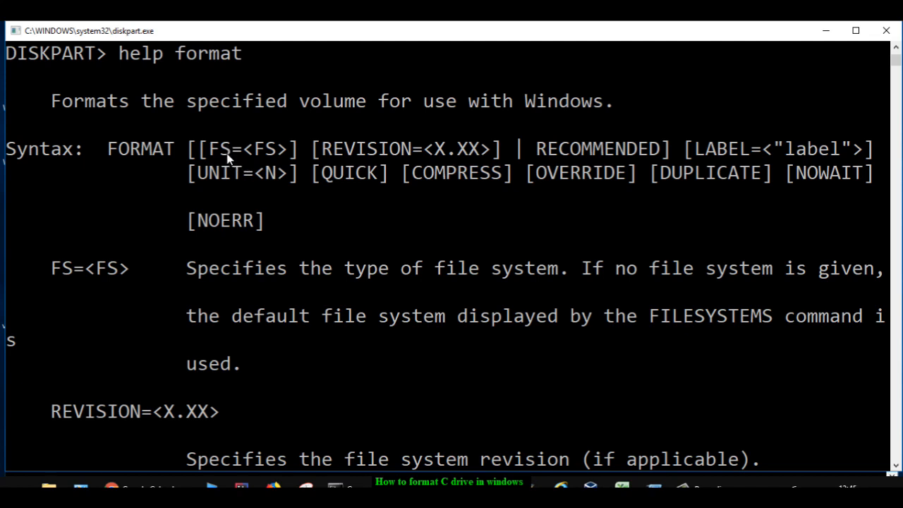
mouse_move(435, 169)
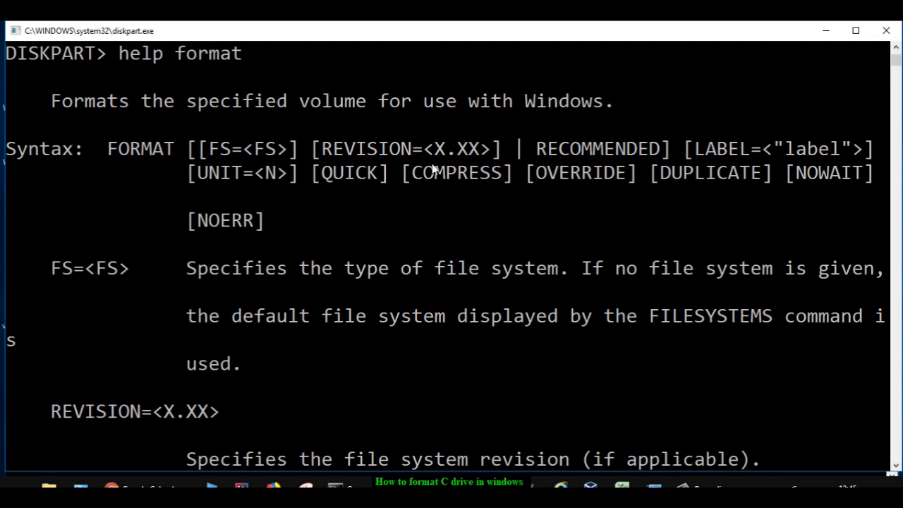
mouse_move(356, 183)
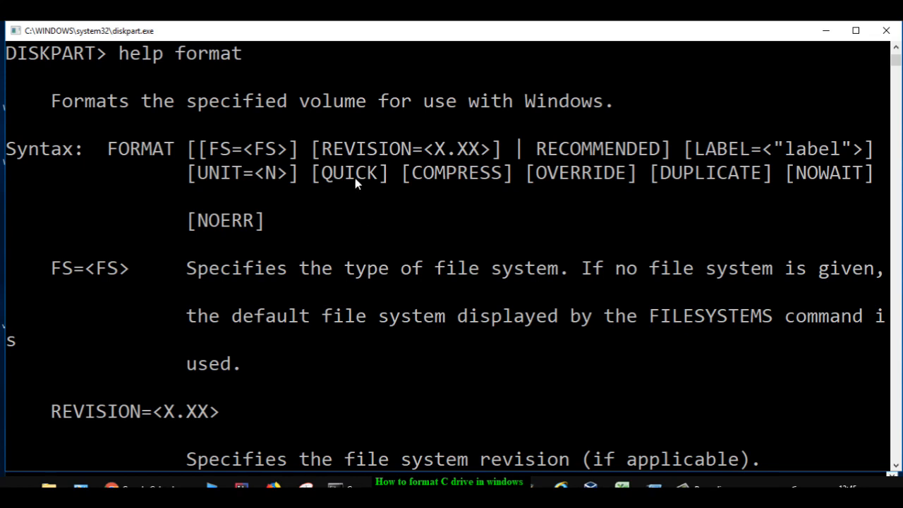
mouse_move(407, 198)
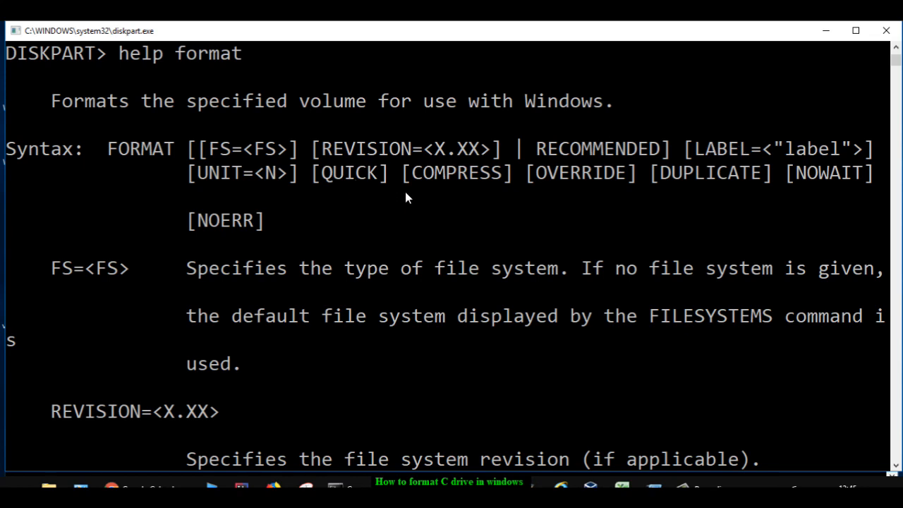
scroll(down, 3)
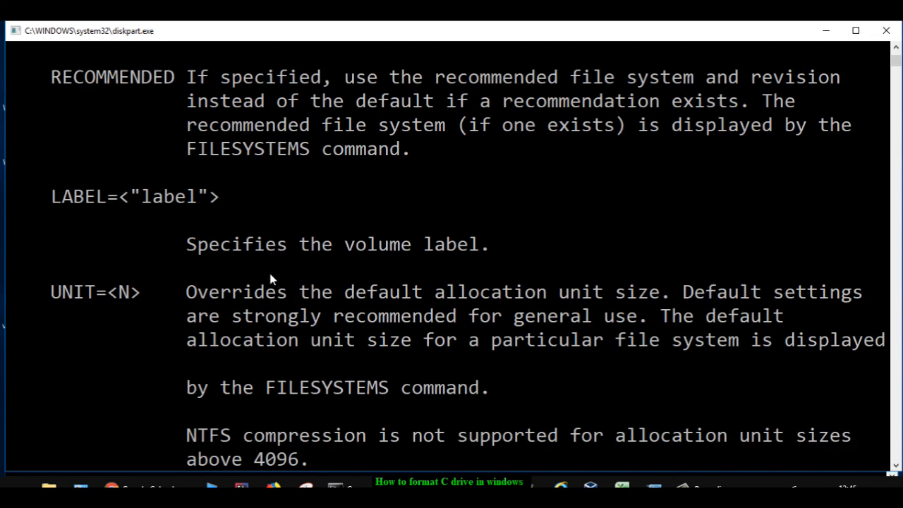
scroll(down, 3)
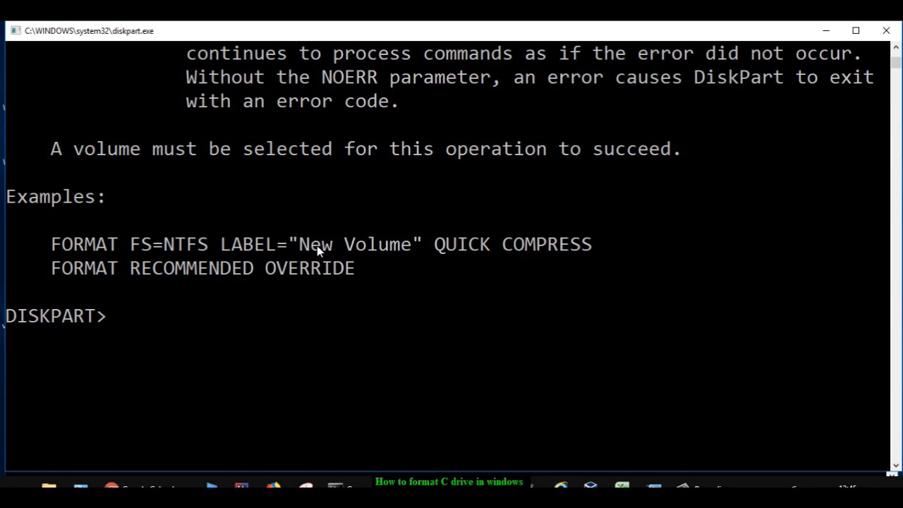
mouse_move(273, 251)
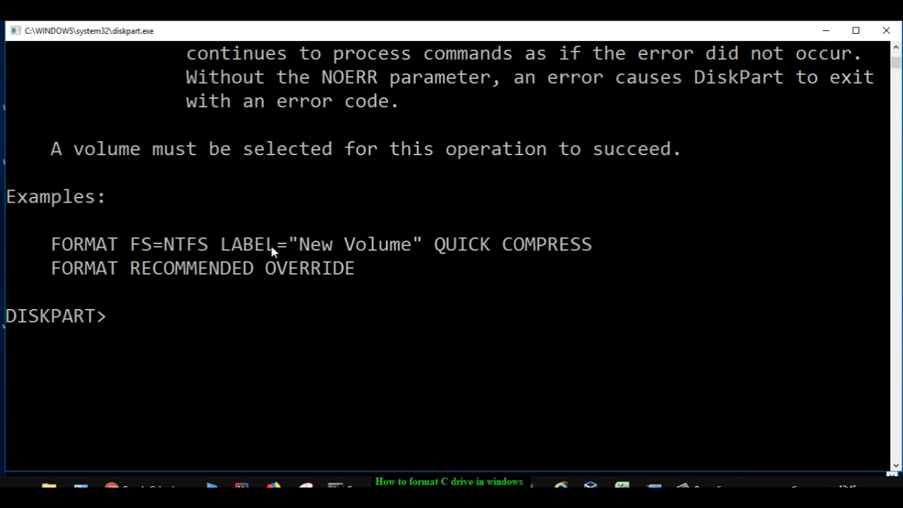
mouse_move(402, 248)
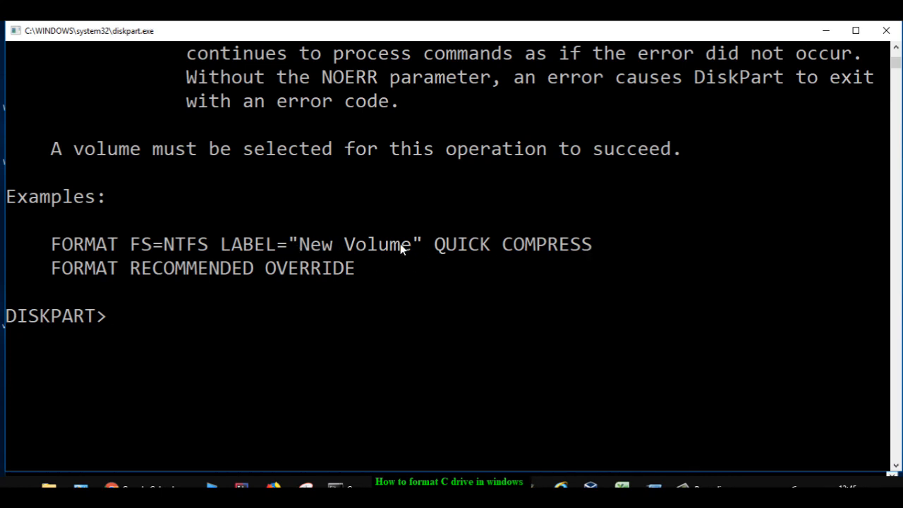